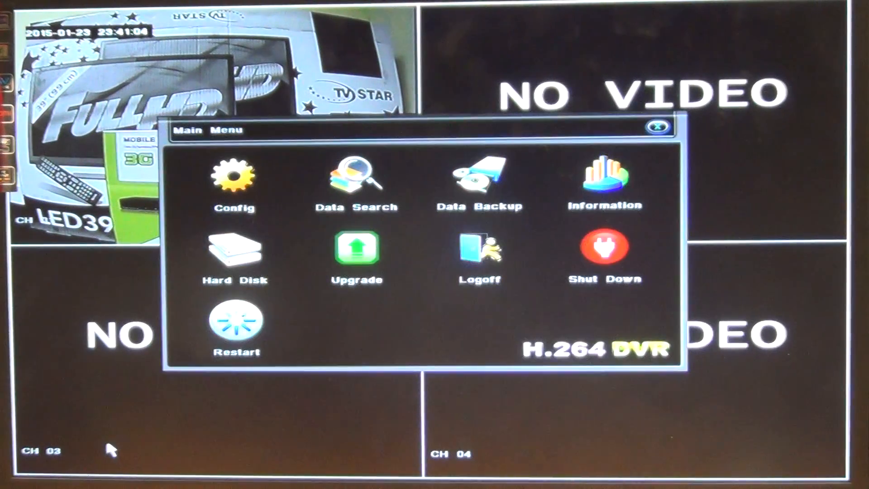
Enter Data Backup from the Main Menu to reach the Backup screen
{"action": "left_click", "coordinate": [476, 178]}
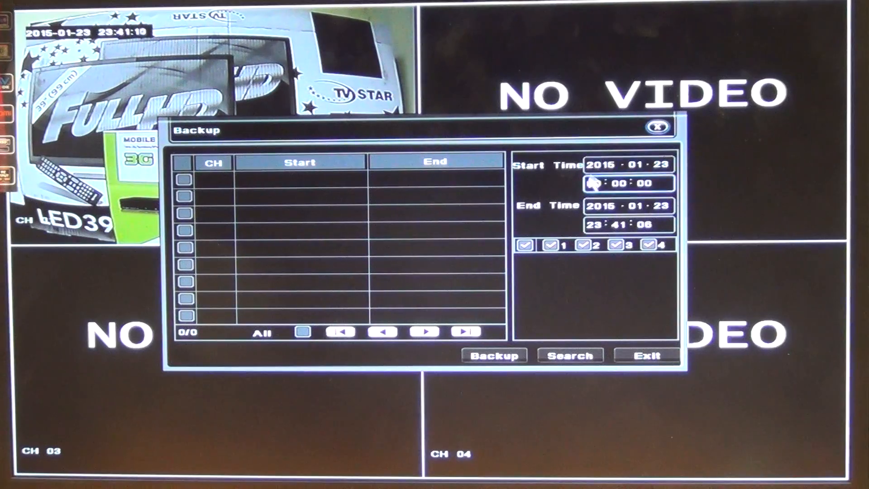
Set the start time to 00:00:00 keeping the end at 23:41:06, and search
{"action": "left_click", "coordinate": [598, 183]}
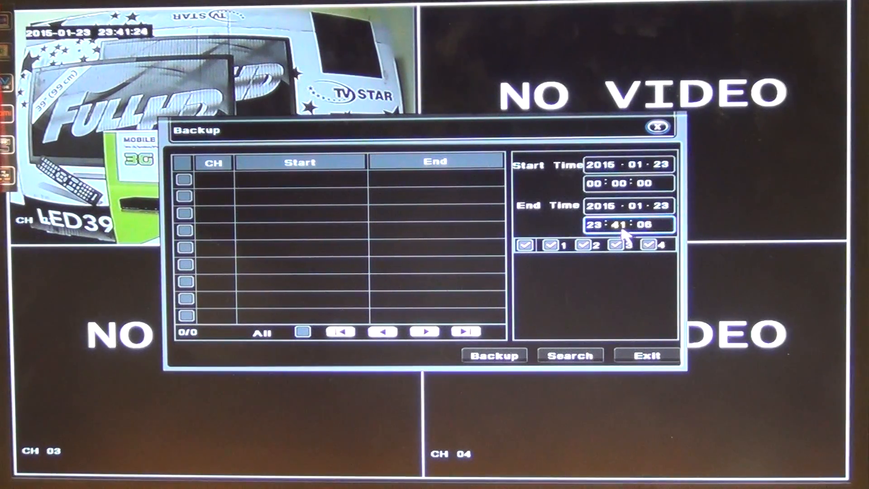
{"action": "left_click", "coordinate": [629, 183]}
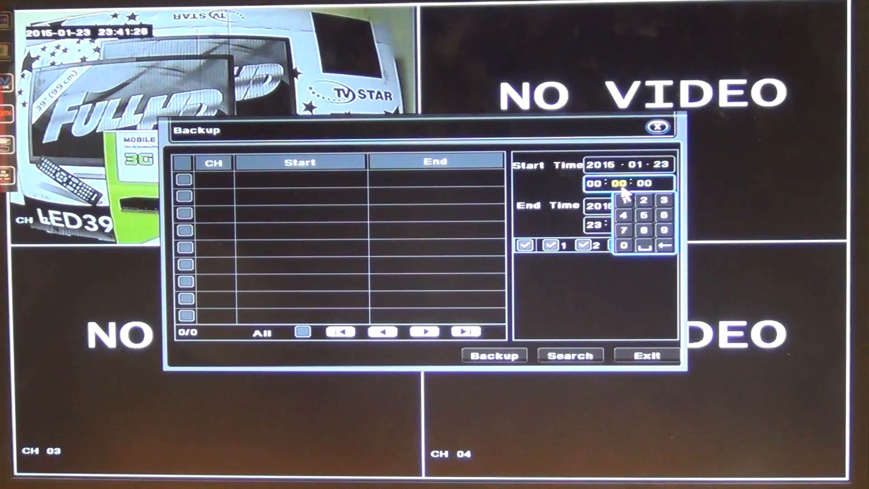
{"action": "mouse_move", "coordinate": [560, 198]}
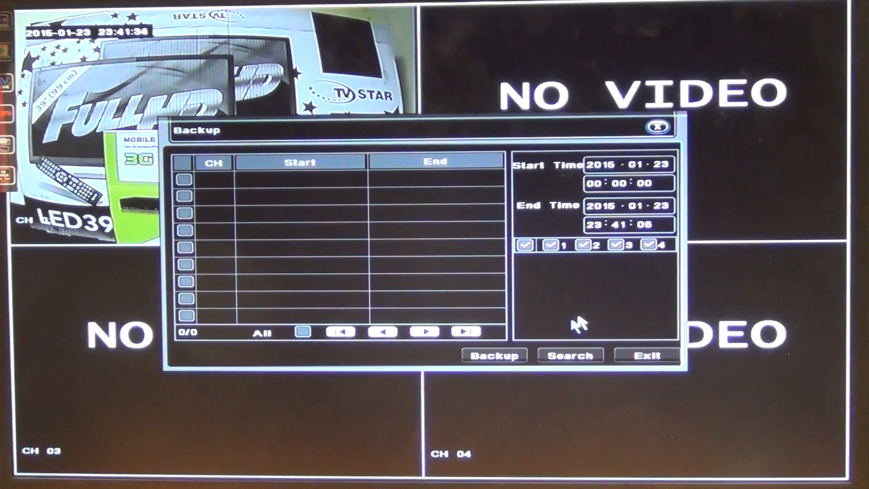
{"action": "left_click", "coordinate": [568, 355]}
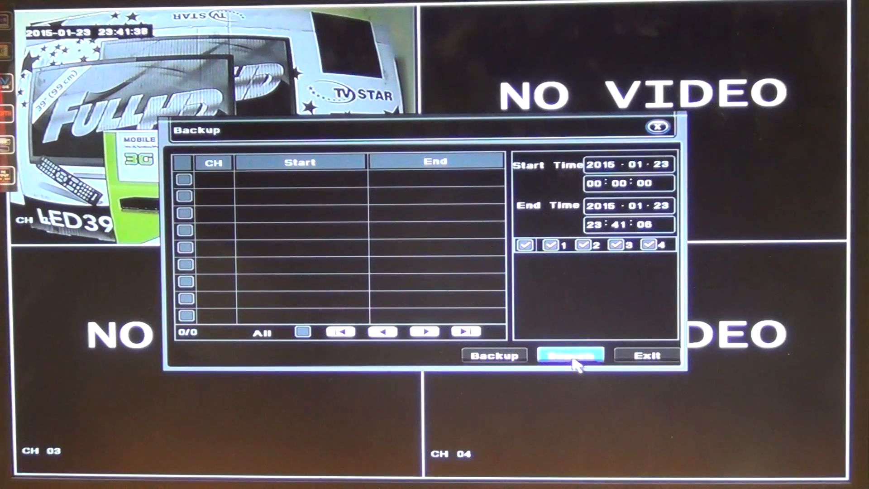
List the 2015-01-23 recordings, inspect the 20:41:16 channel 1 and 3 rows, and go to page 2 of 2
{"action": "left_click", "coordinate": [571, 355]}
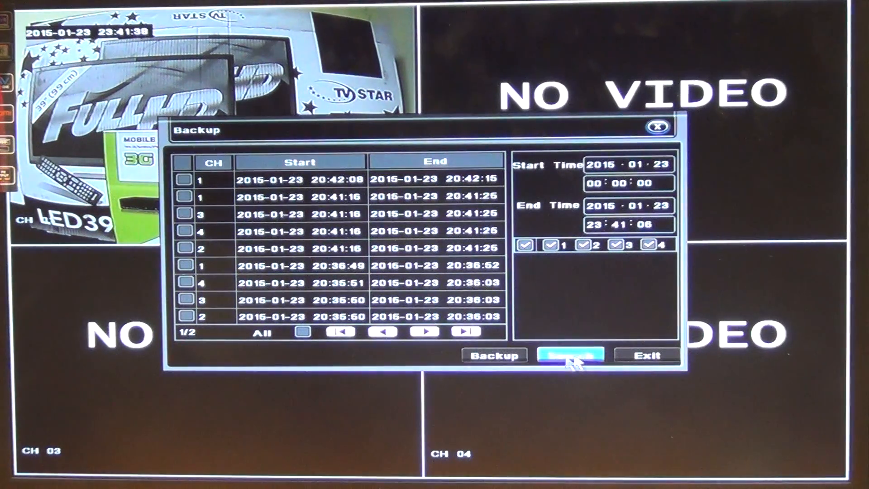
{"action": "left_click", "coordinate": [571, 355]}
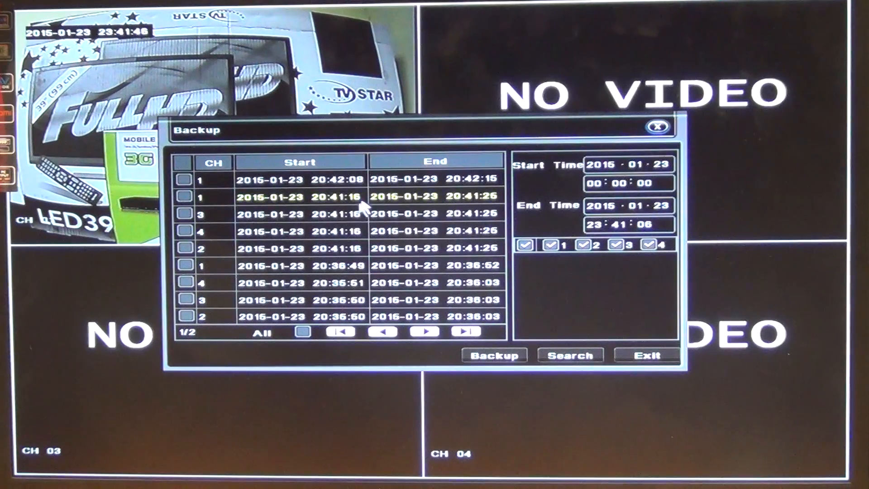
{"action": "left_click", "coordinate": [300, 248]}
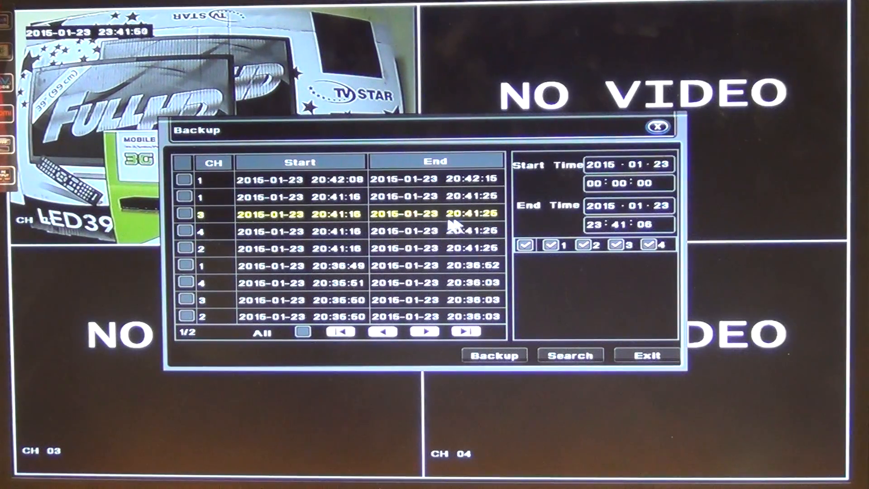
{"action": "left_click", "coordinate": [306, 283]}
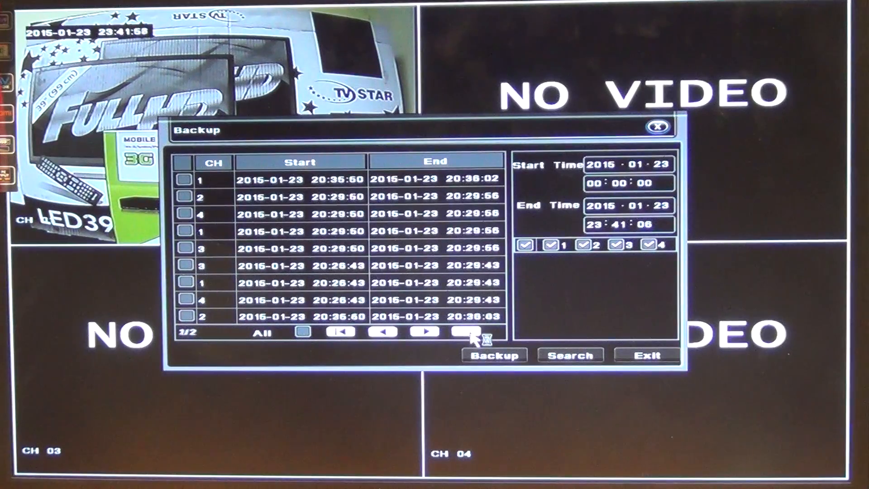
{"action": "left_click", "coordinate": [470, 332]}
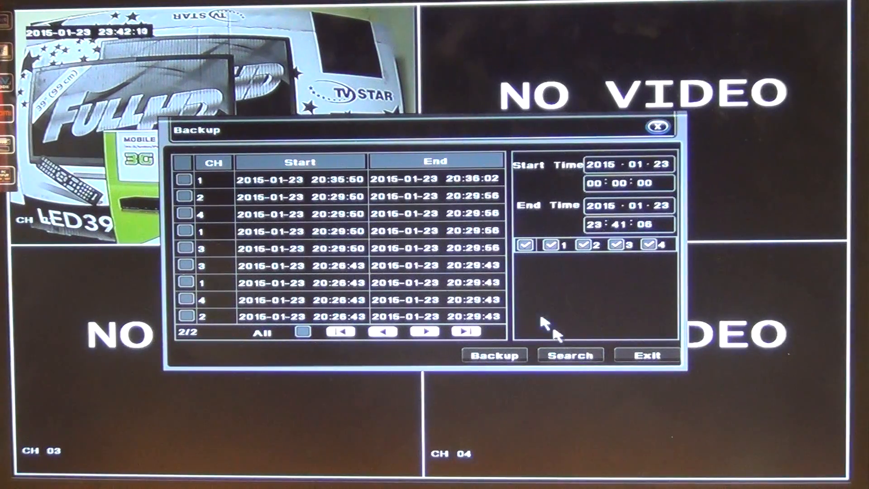
Narrow the channel filter to channel 1 and check the 20:35:50–20:36:02 clip for backup
{"action": "left_click", "coordinate": [523, 244]}
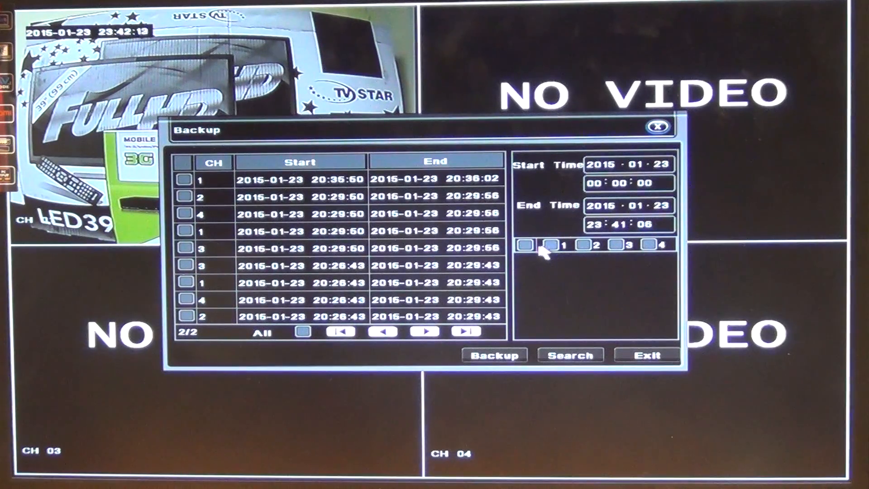
{"action": "left_click", "coordinate": [551, 243]}
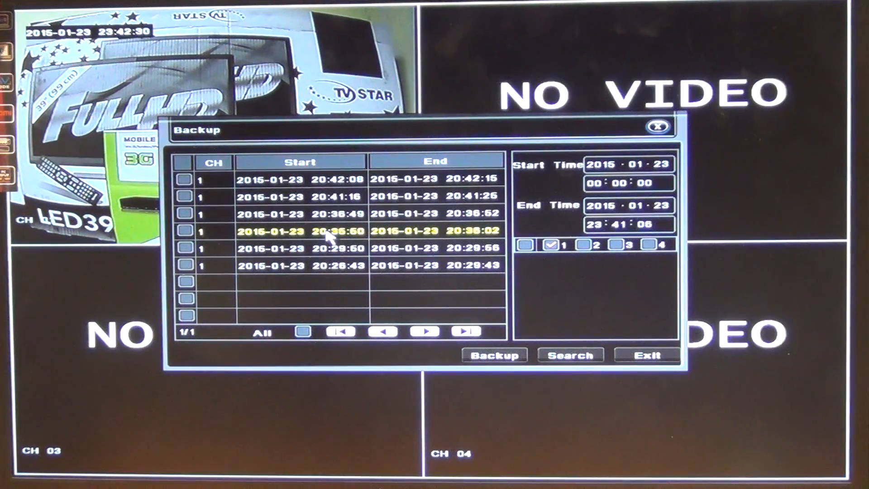
{"action": "left_click", "coordinate": [185, 230]}
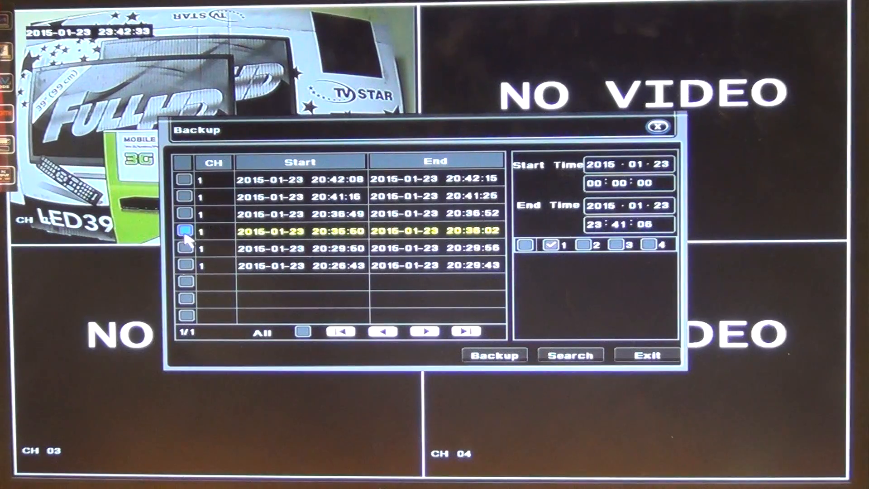
{"action": "left_click", "coordinate": [185, 231]}
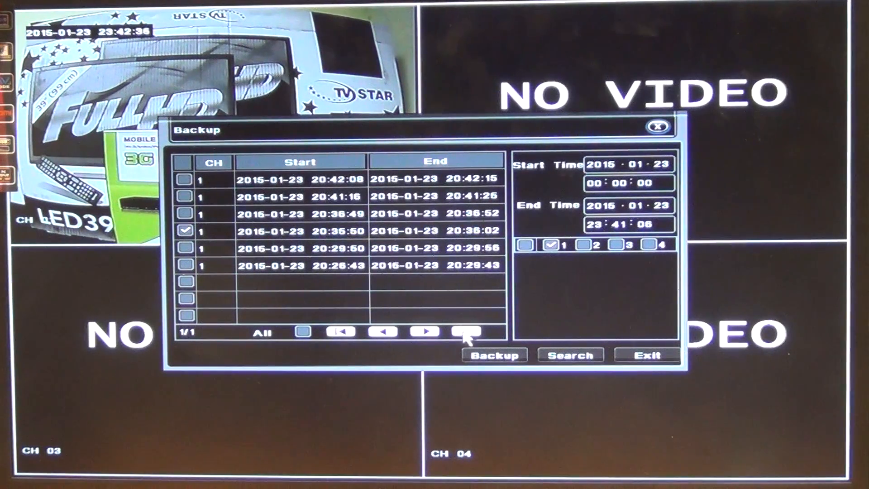
Back up the clip to USB-1 as an AVI file and start, reaching 'Backup Succeed!'
{"action": "left_click", "coordinate": [493, 355]}
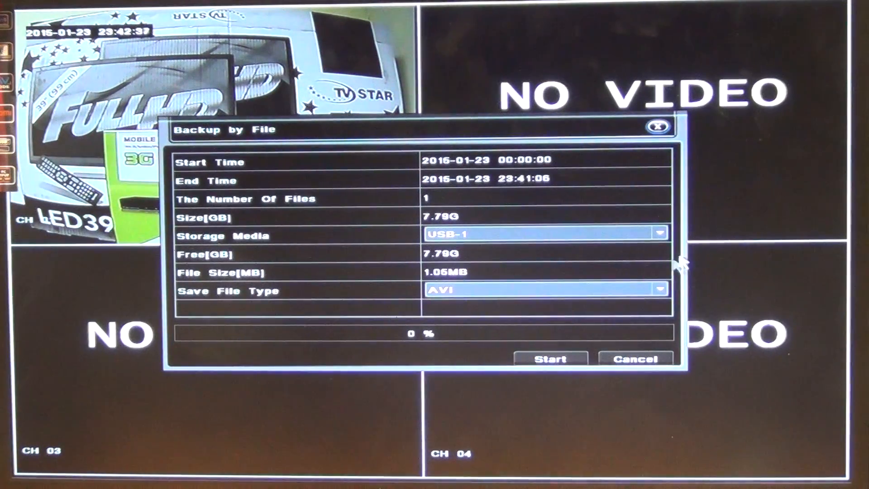
{"action": "mouse_move", "coordinate": [679, 258]}
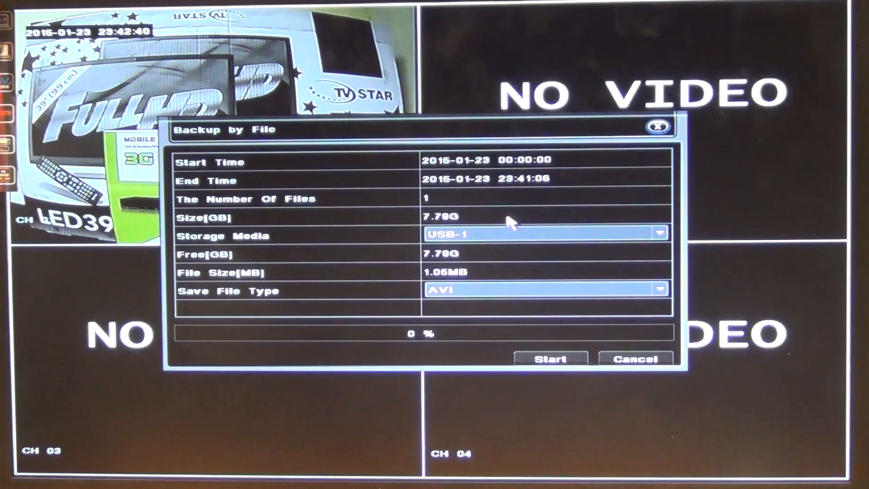
{"action": "mouse_move", "coordinate": [521, 183]}
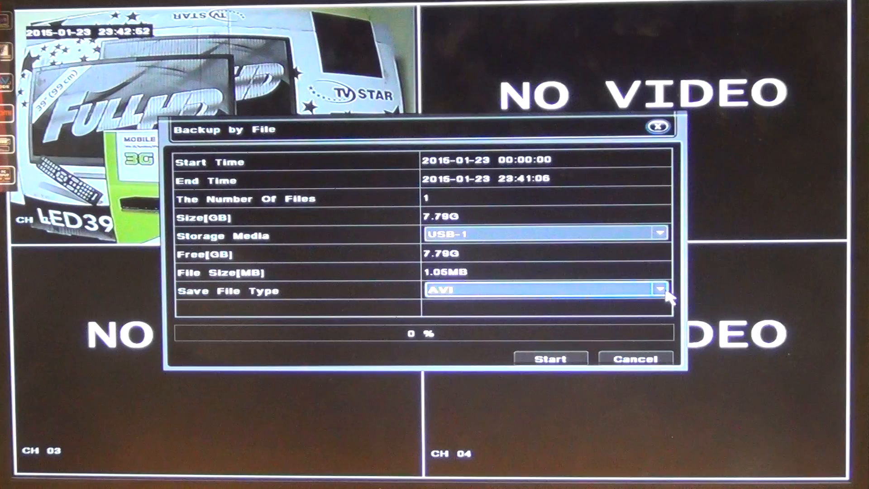
{"action": "mouse_move", "coordinate": [532, 277]}
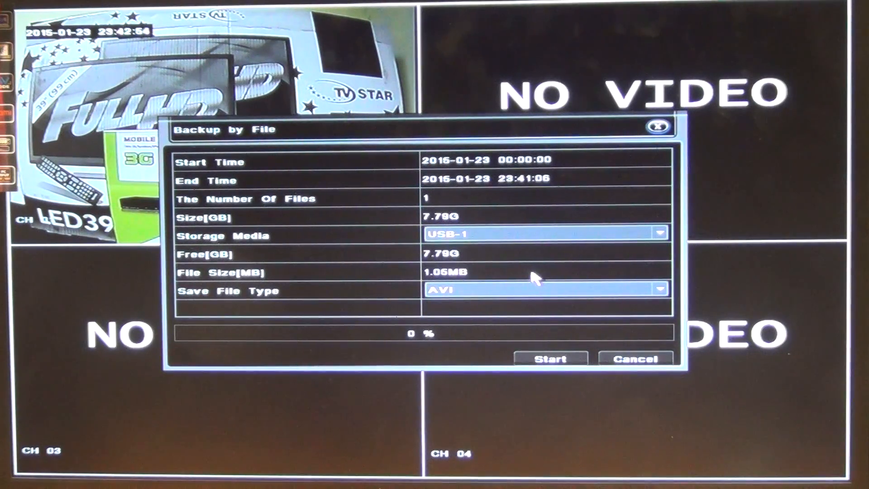
{"action": "left_click", "coordinate": [659, 290]}
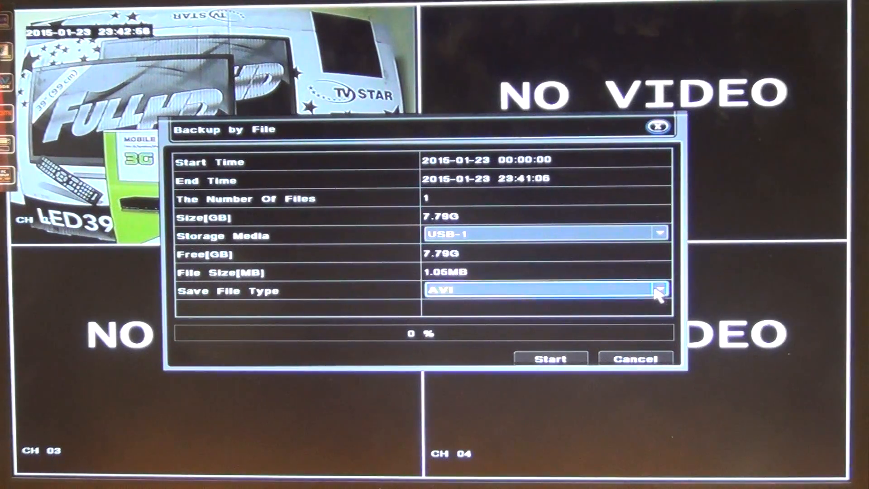
{"action": "left_click", "coordinate": [658, 290]}
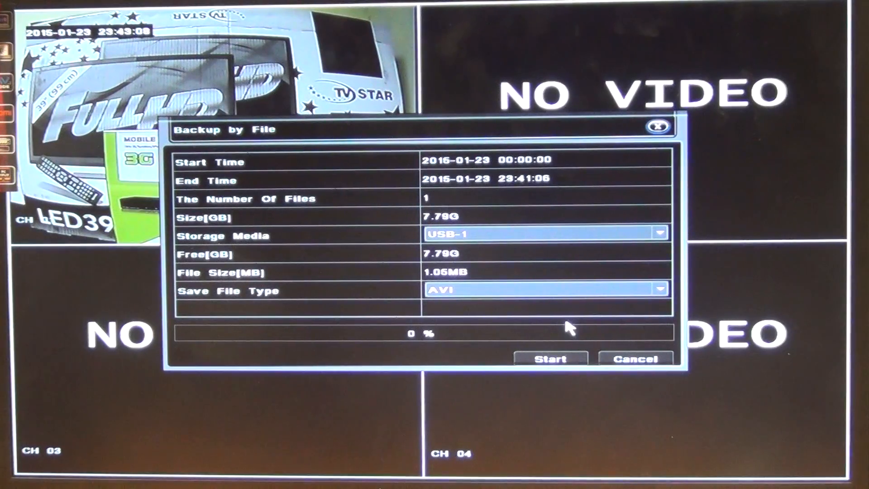
{"action": "left_click", "coordinate": [550, 358]}
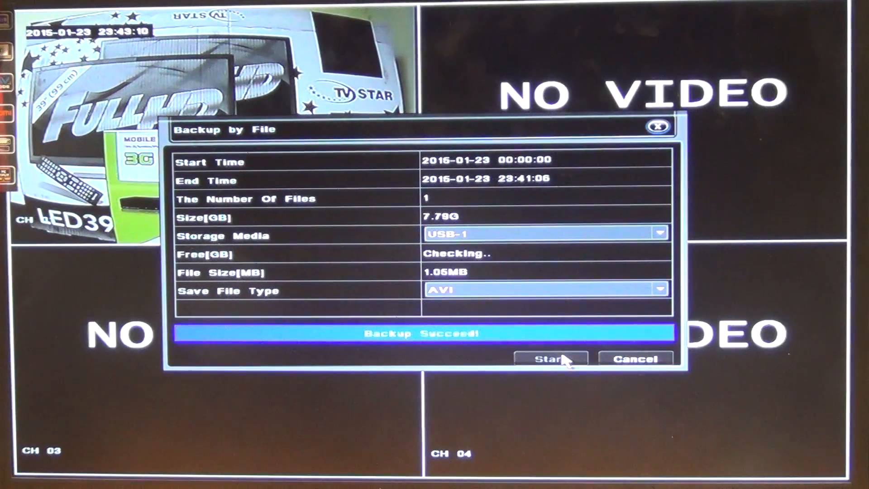